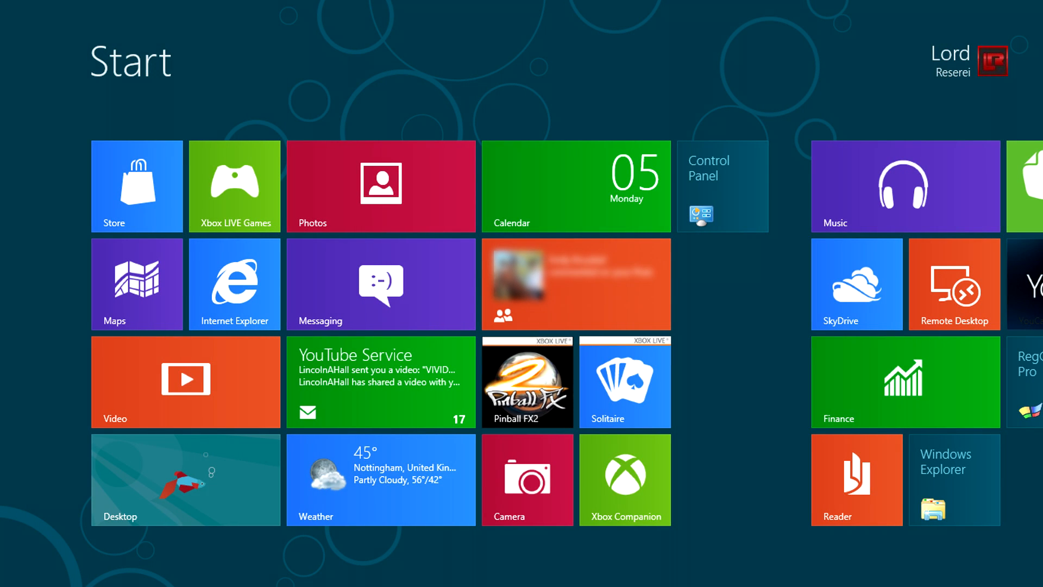
# - Switch from the Windows 8 Start screen to the desktop via the Desktop tile
pyautogui.click(954, 480)
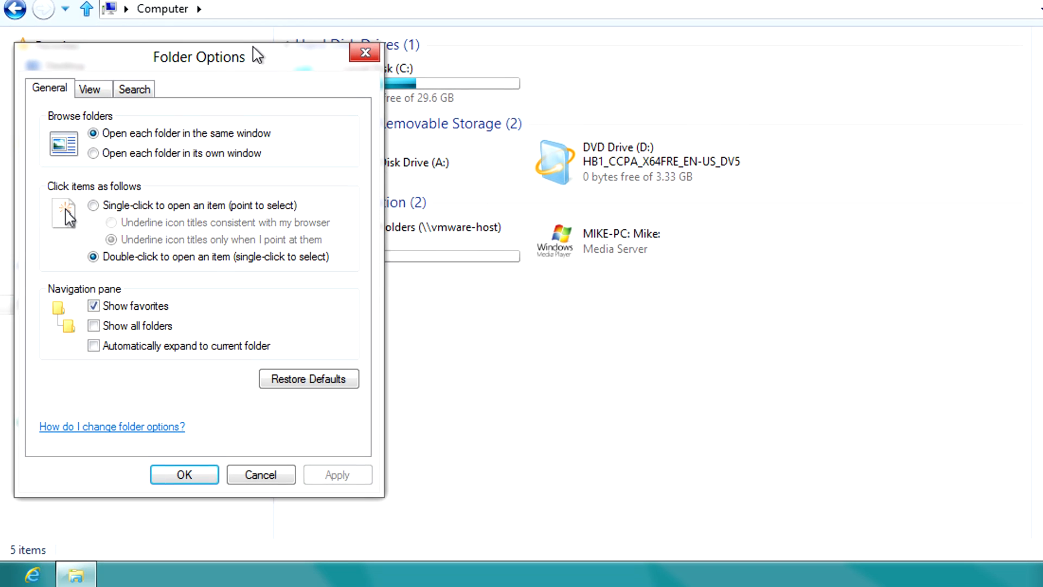
# - Enable 'Show hidden files, folders, and drives' in Folder Options and apply it
pyautogui.click(90, 88)
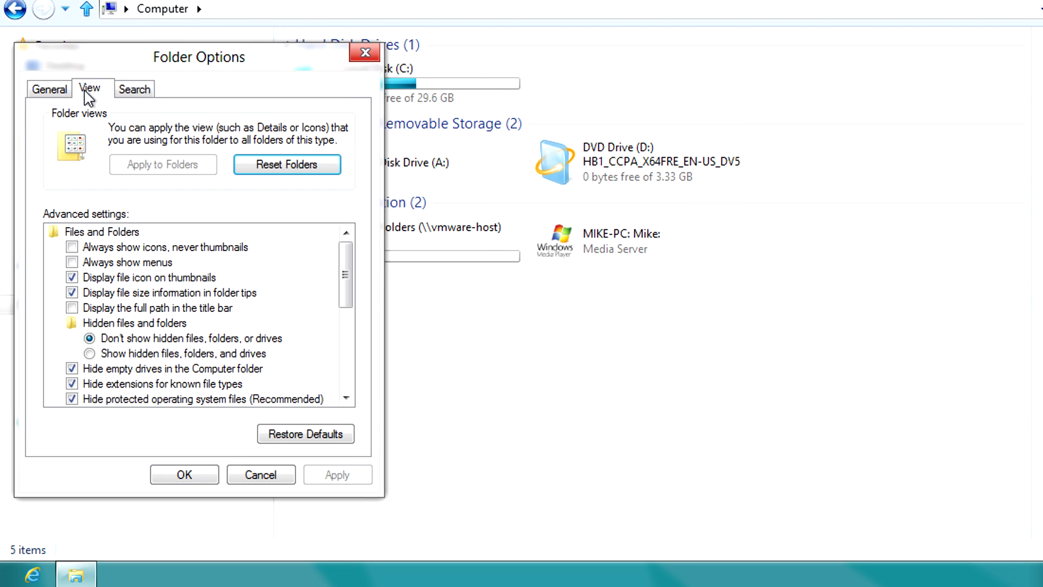
pyautogui.moveTo(100, 351)
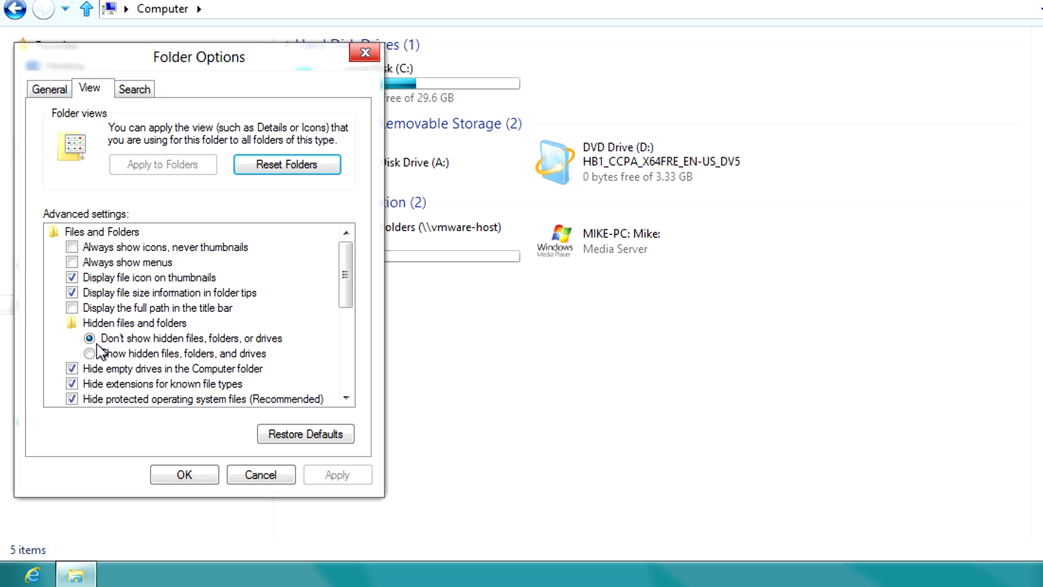
pyautogui.click(91, 353)
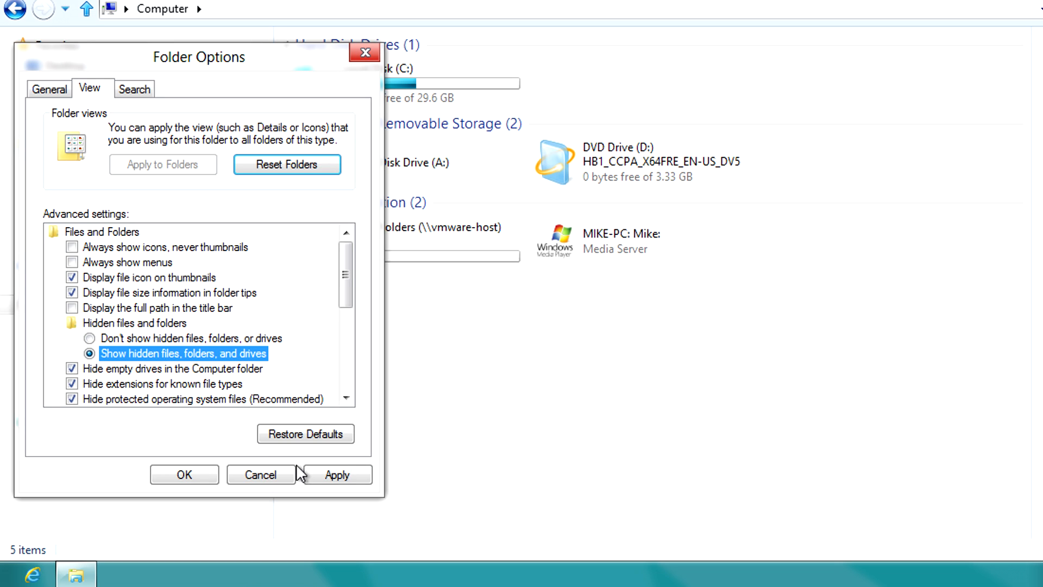
pyautogui.click(185, 475)
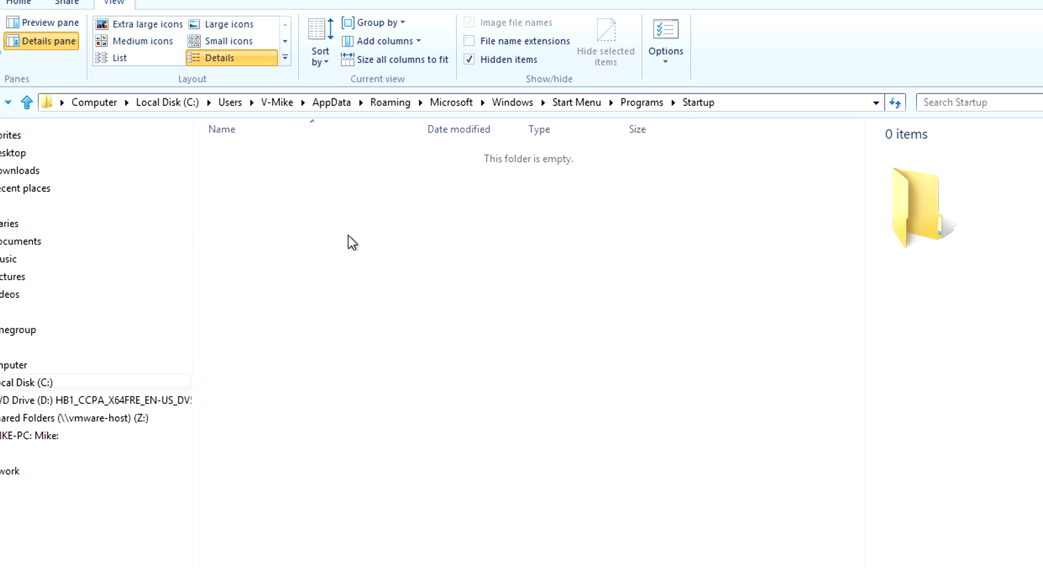
# - Begin a New > Shortcut in the empty Startup folder
pyautogui.rightClick(351, 241)
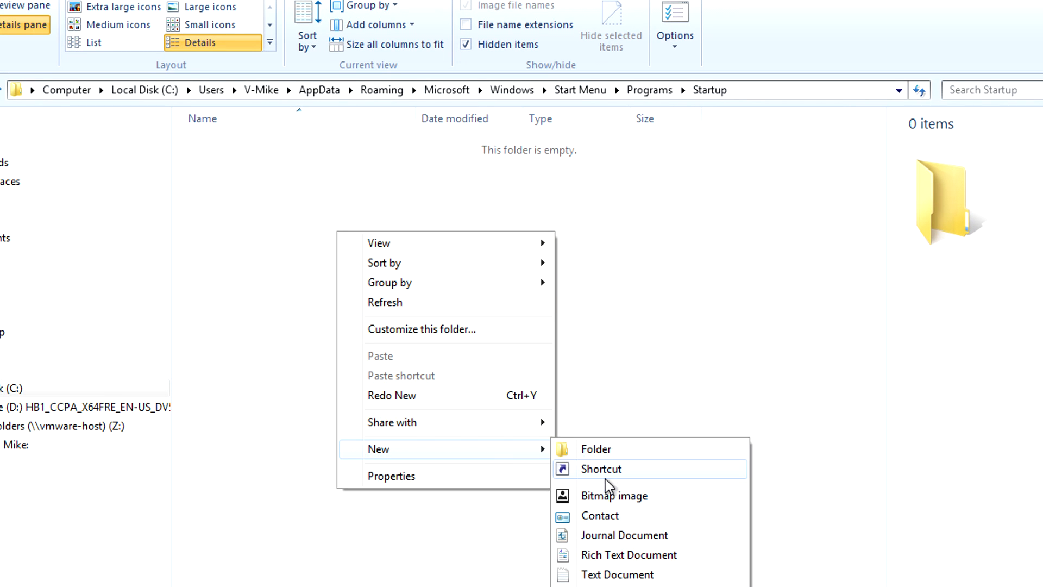
pyautogui.click(600, 468)
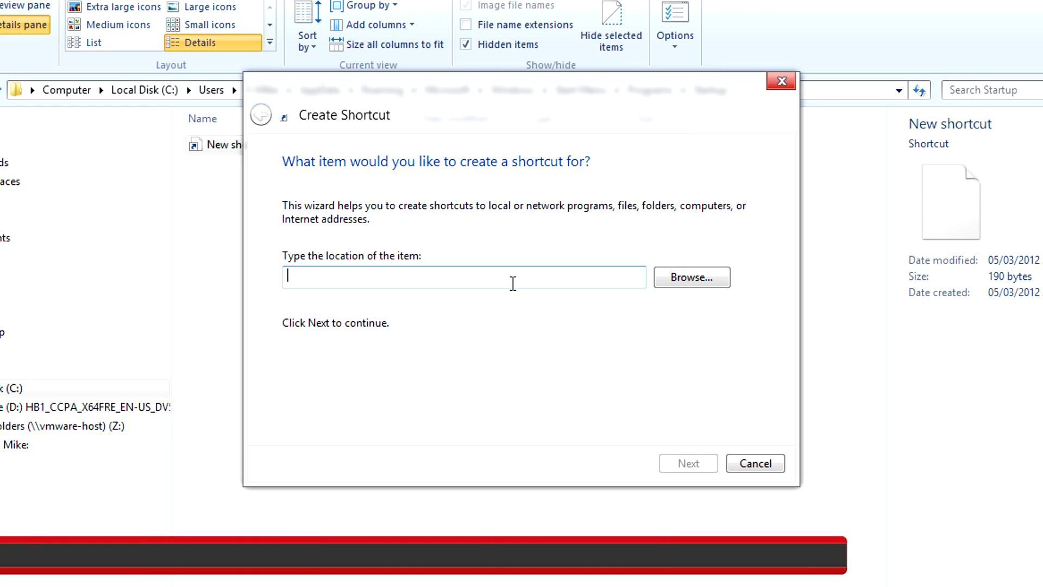
# - Paste the explorer.exe shell GUID command as the shortcut location and proceed to naming
pyautogui.rightClick(464, 277)
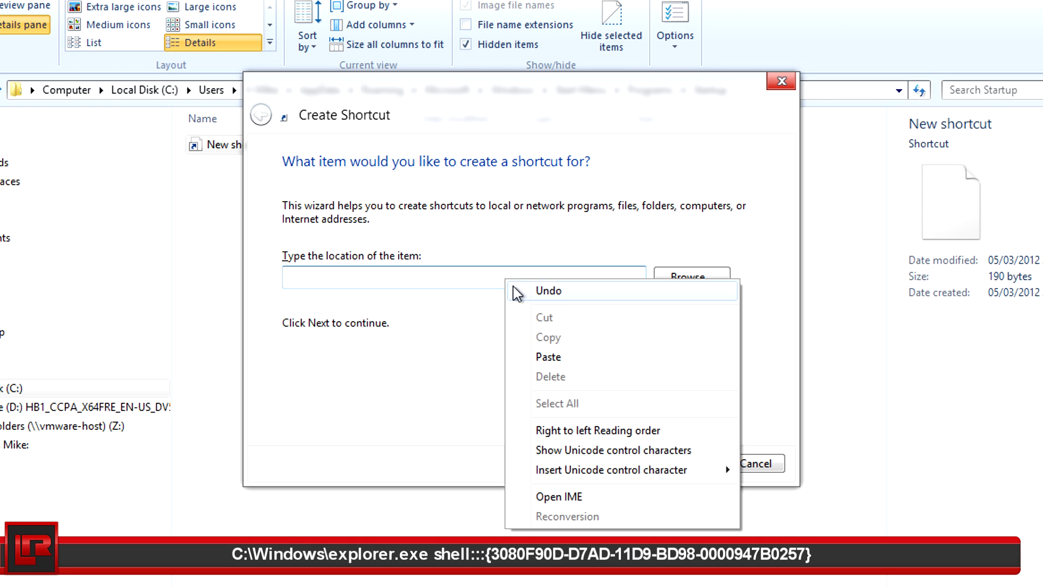
pyautogui.click(548, 358)
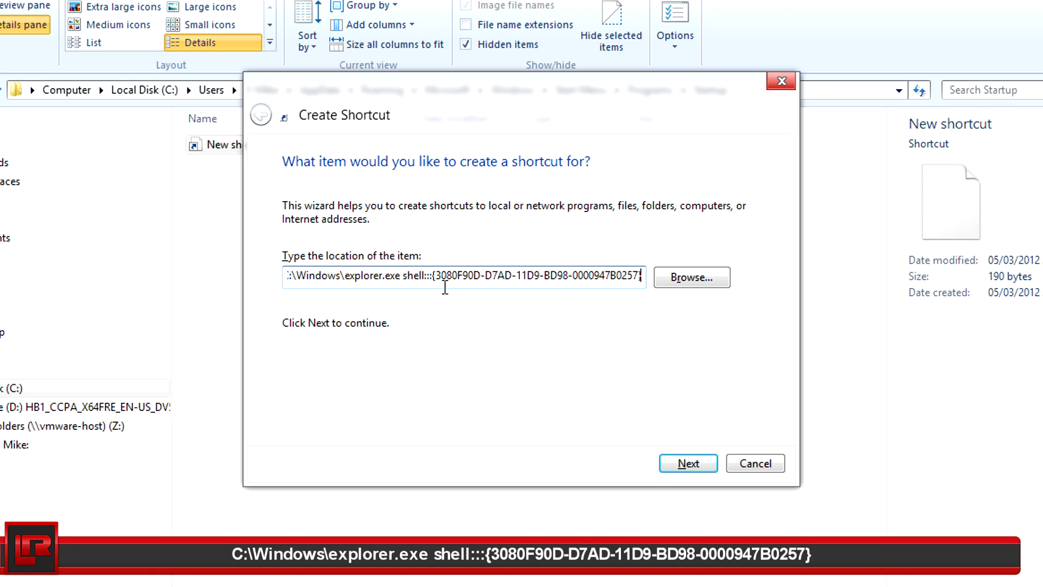
pyautogui.doubleClick(346, 276)
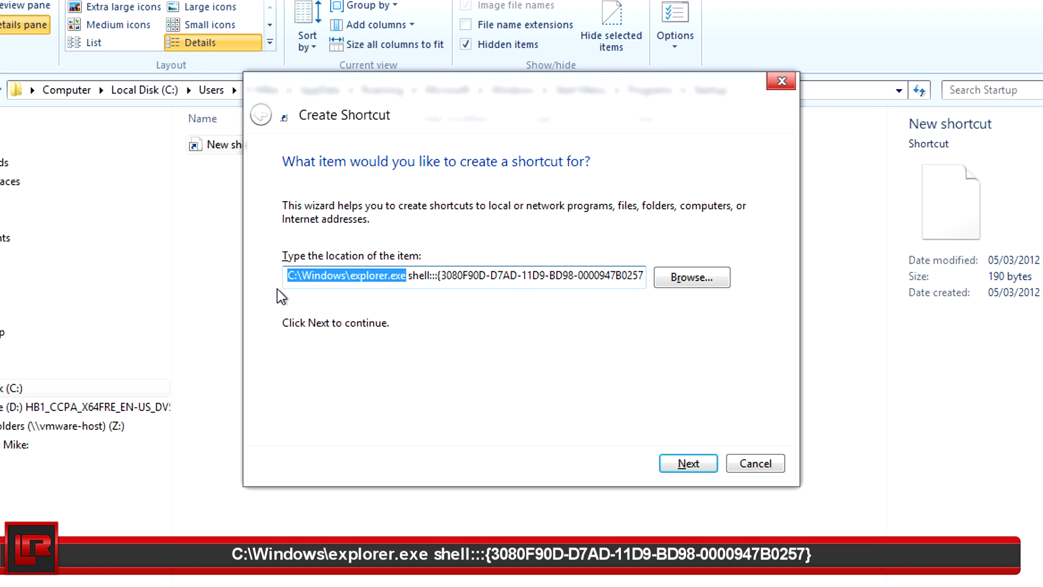
pyautogui.click(476, 274)
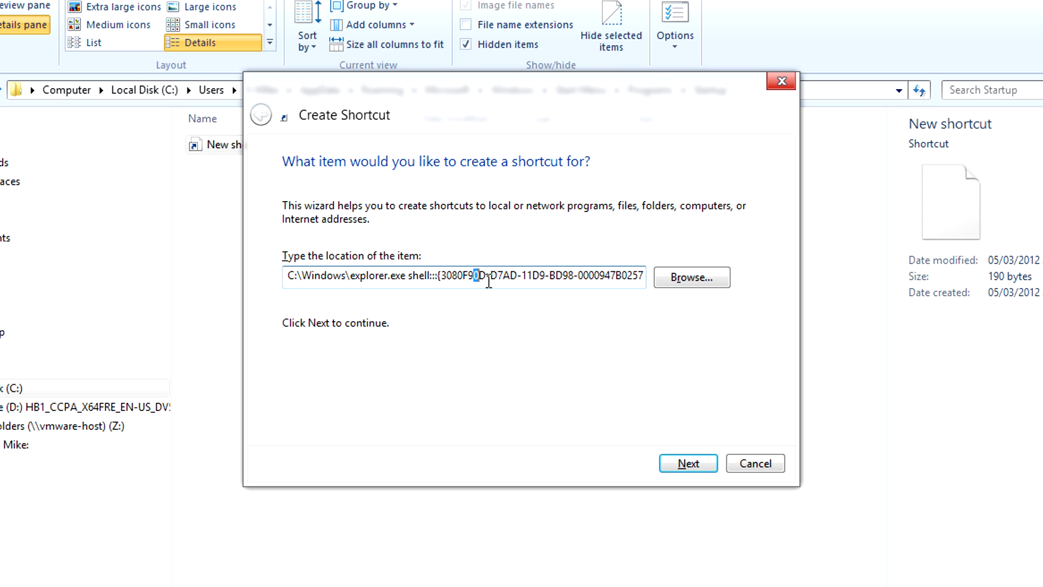
pyautogui.click(687, 463)
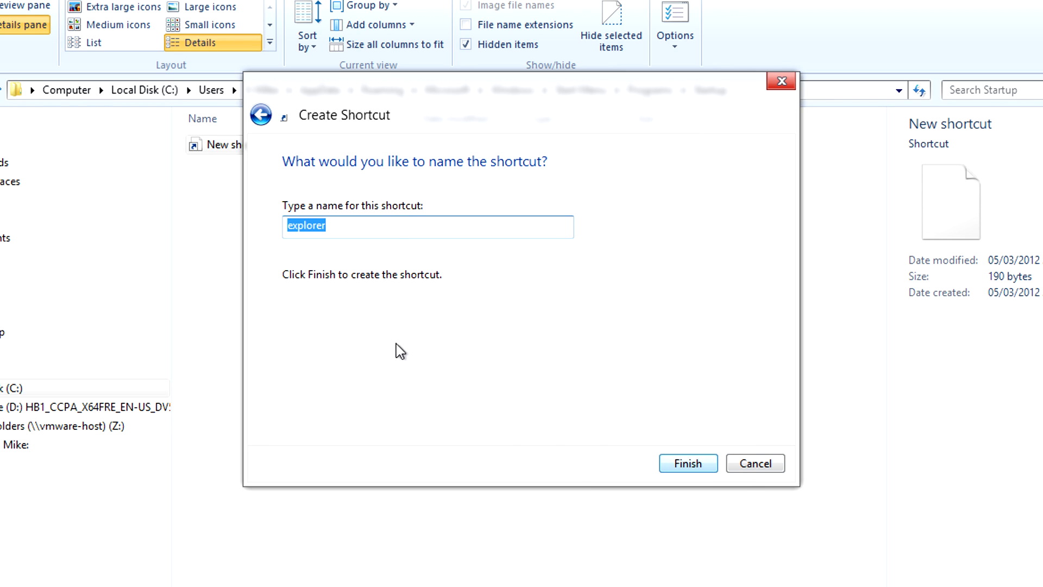
# - Name the shortcut 'Show Desktop' and finish creating it
pyautogui.write('Show')
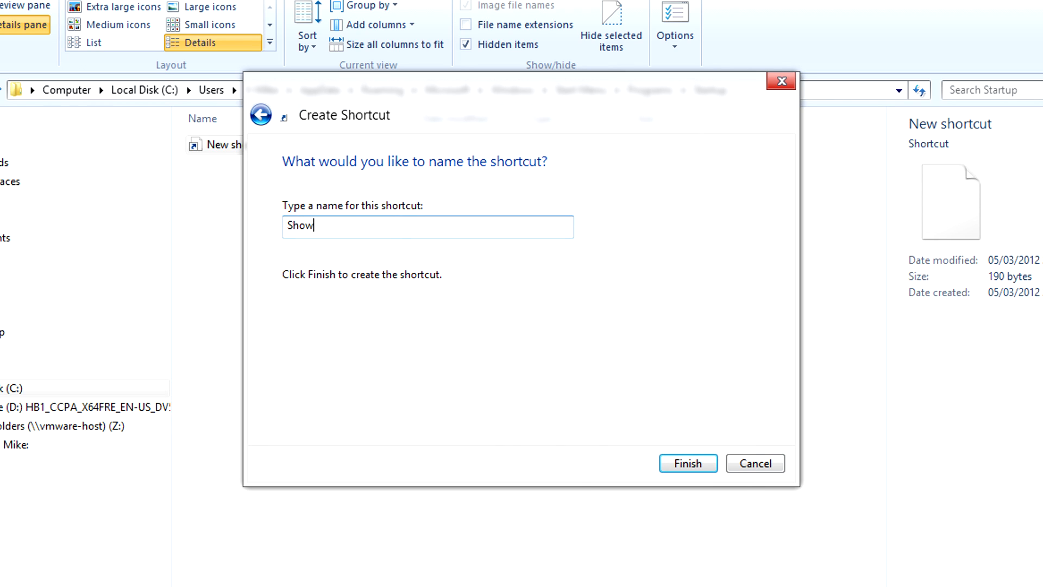
pyautogui.write('Desktop')
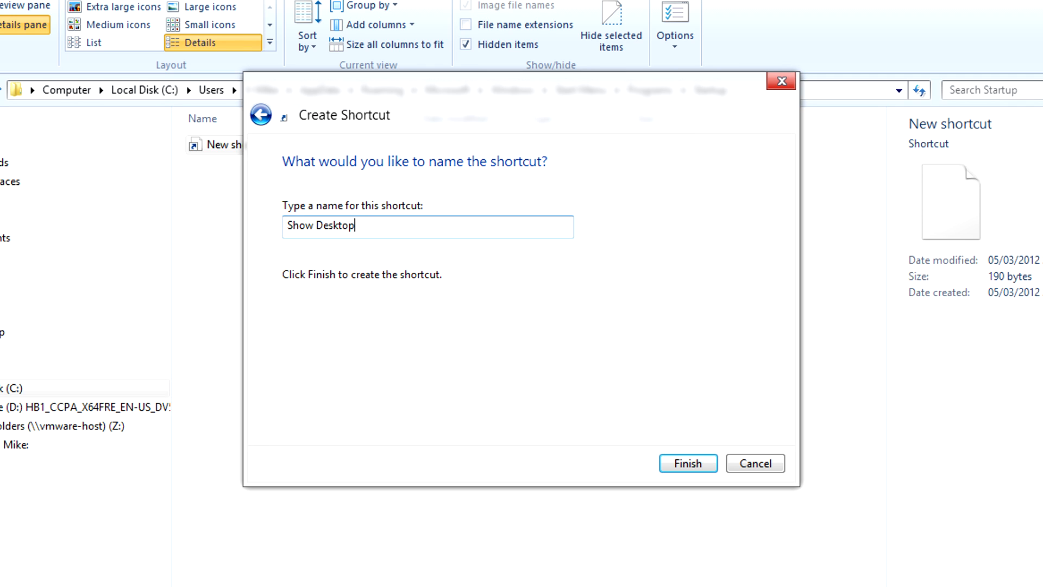
pyautogui.click(687, 463)
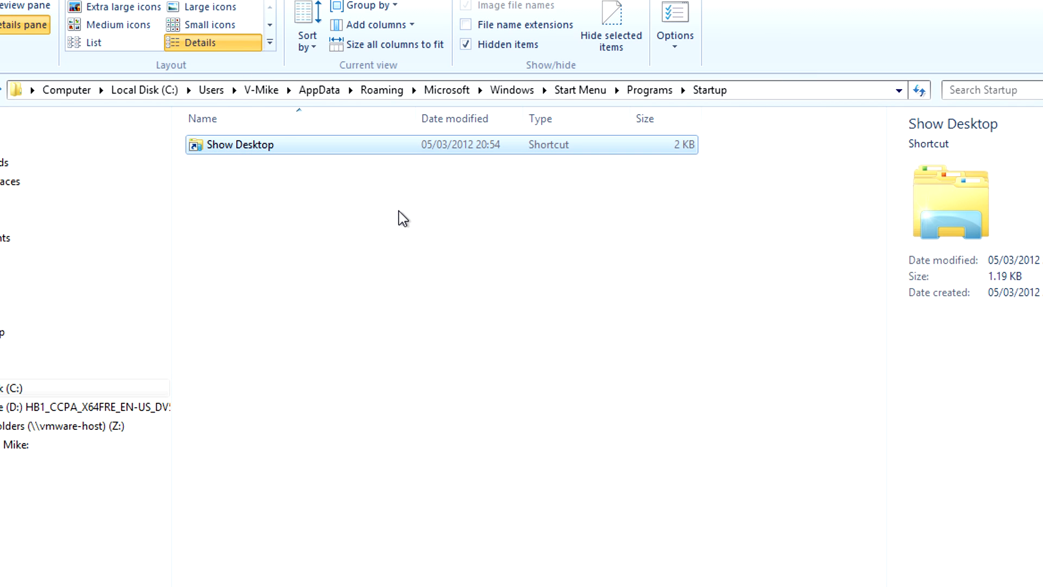